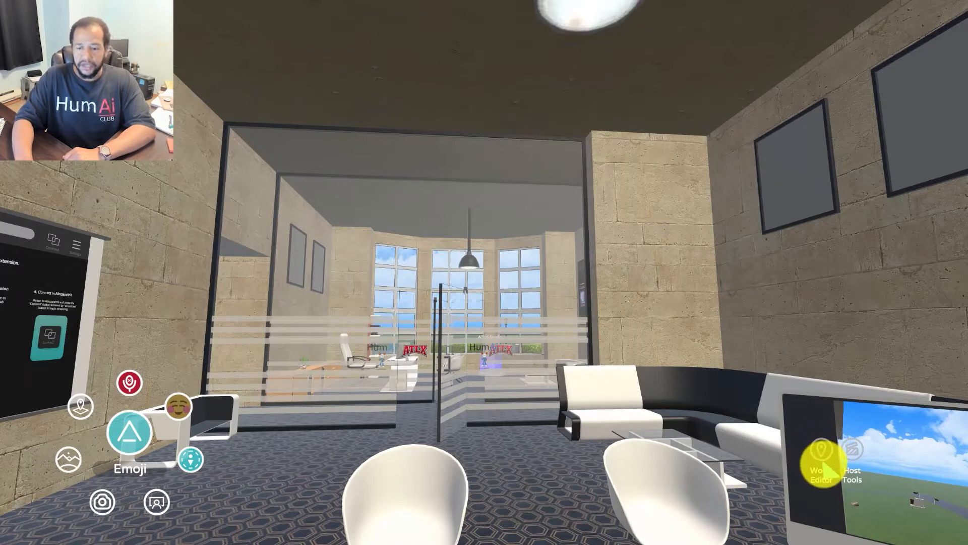
# Step: Toggle the environment off from the host menu, leaving objects floating over open sky
pyautogui.click(822, 450)
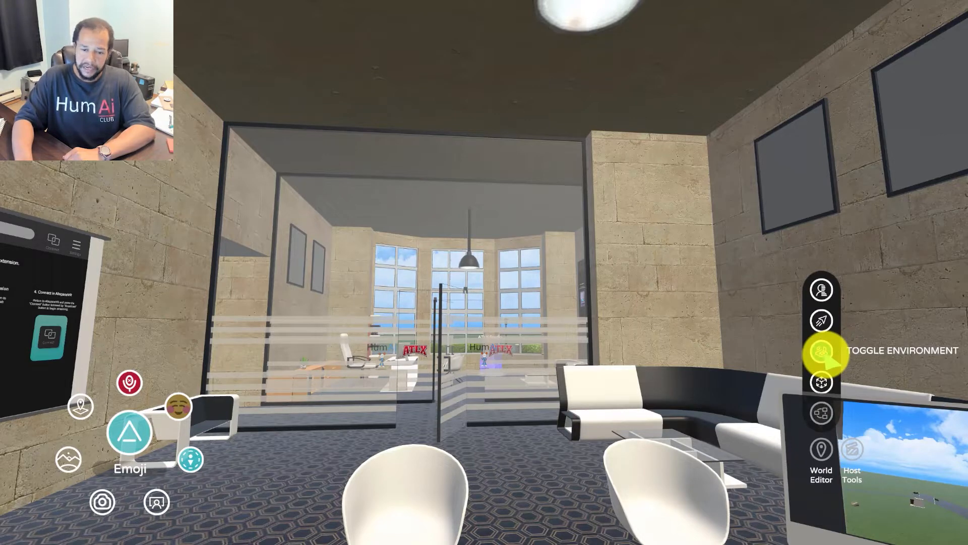
pyautogui.click(821, 351)
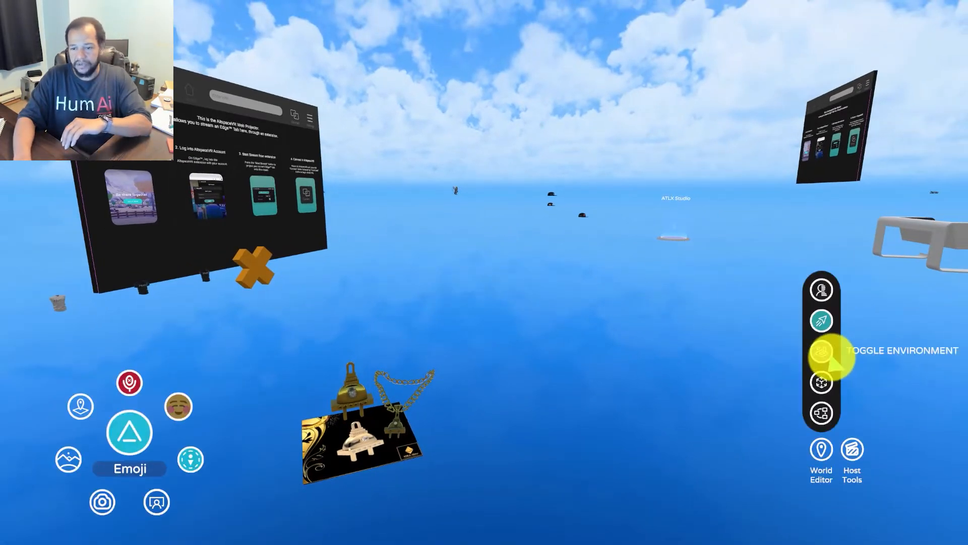
# Step: Toggle the environment back on to reveal the courtyard and car signs
pyautogui.click(821, 351)
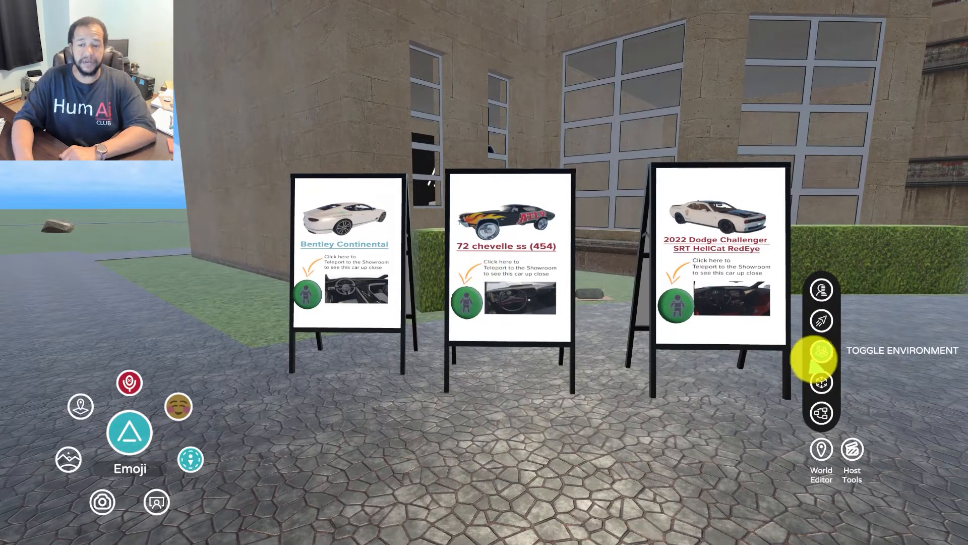
# Step: Toggle the environment, teleport to the Dodge Challenger showroom, and toggle it there too
pyautogui.click(820, 350)
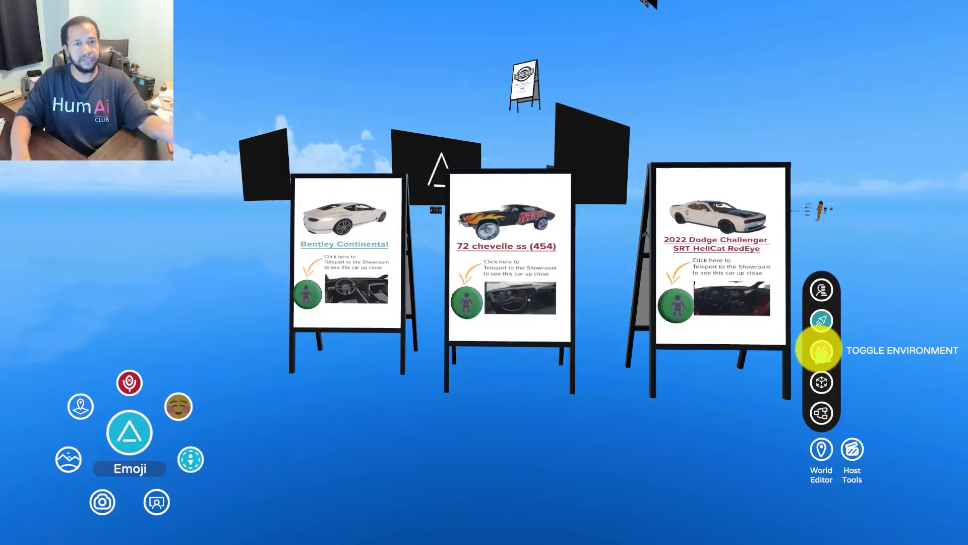
pyautogui.click(822, 351)
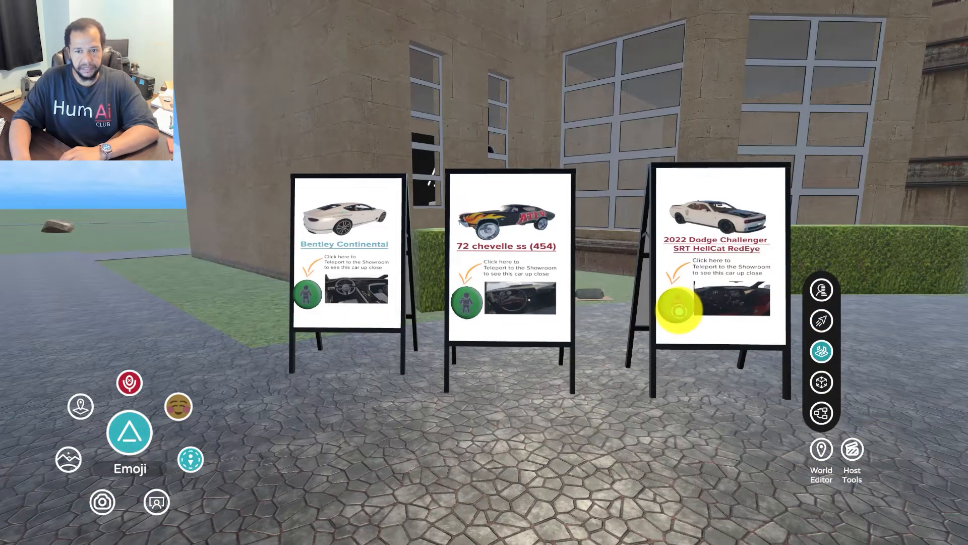
pyautogui.click(682, 310)
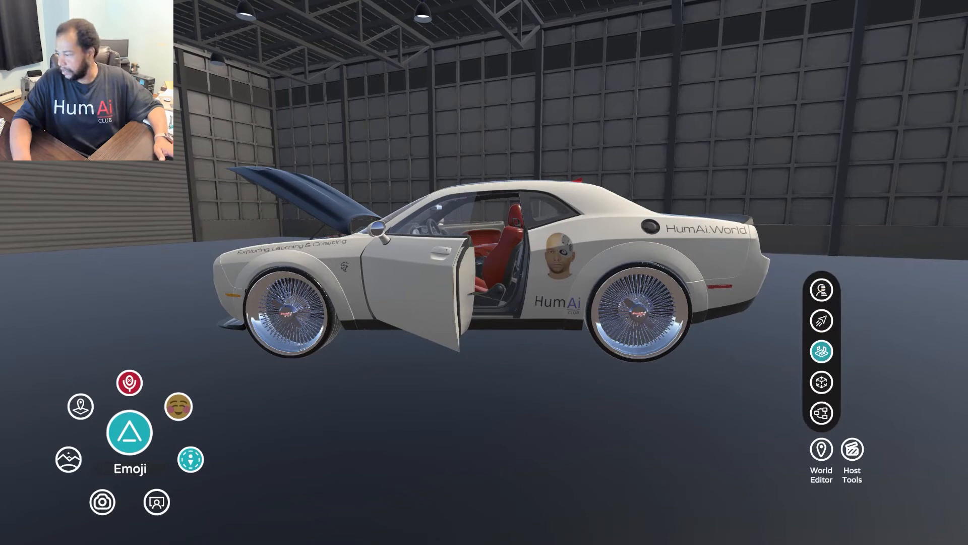
pyautogui.click(820, 351)
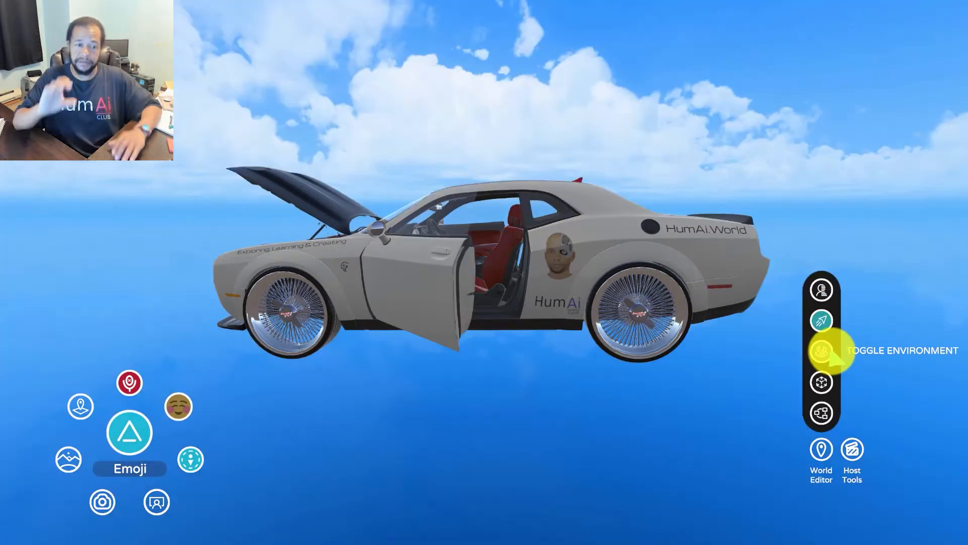
pyautogui.click(821, 350)
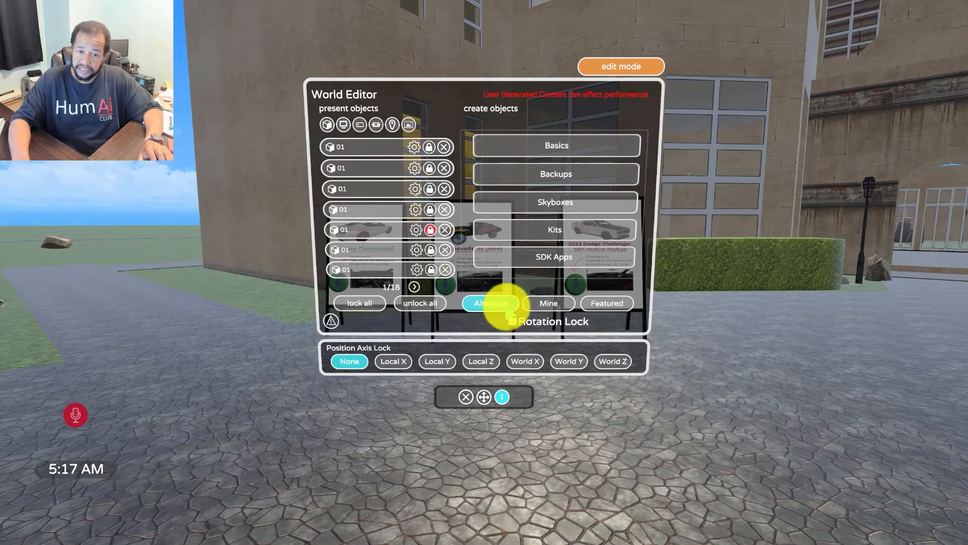
# Step: Place the Teleport Button from page 2 of Kits > Buttons and open its settings
pyautogui.click(554, 229)
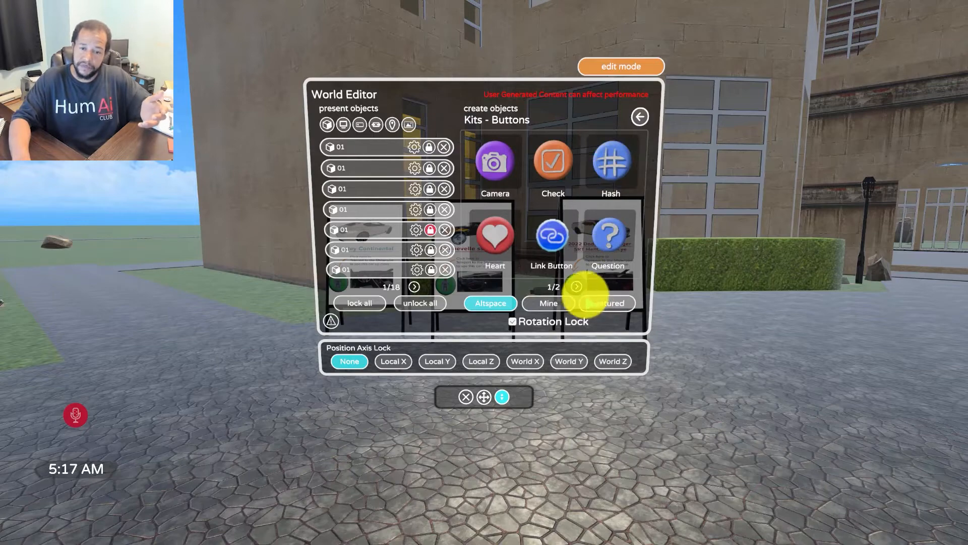
pyautogui.click(575, 286)
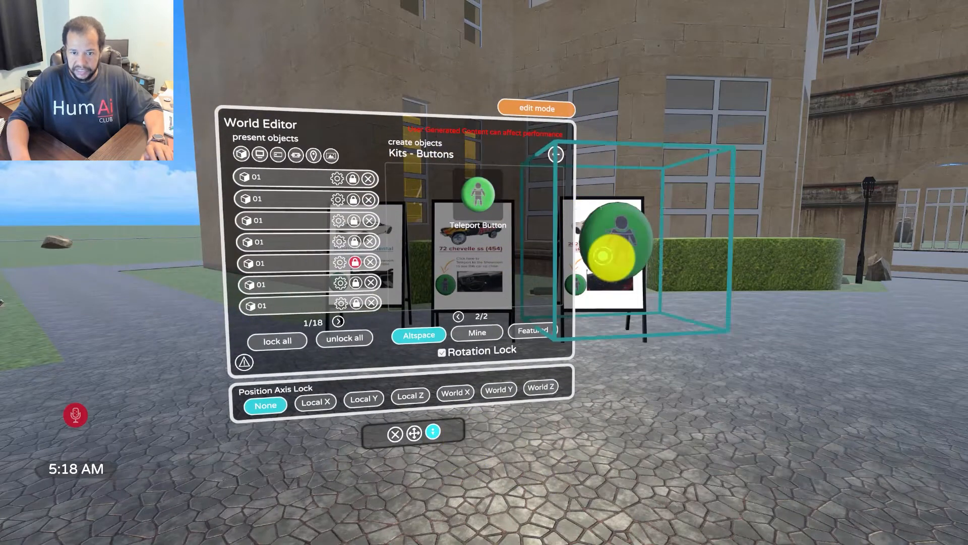
pyautogui.click(338, 322)
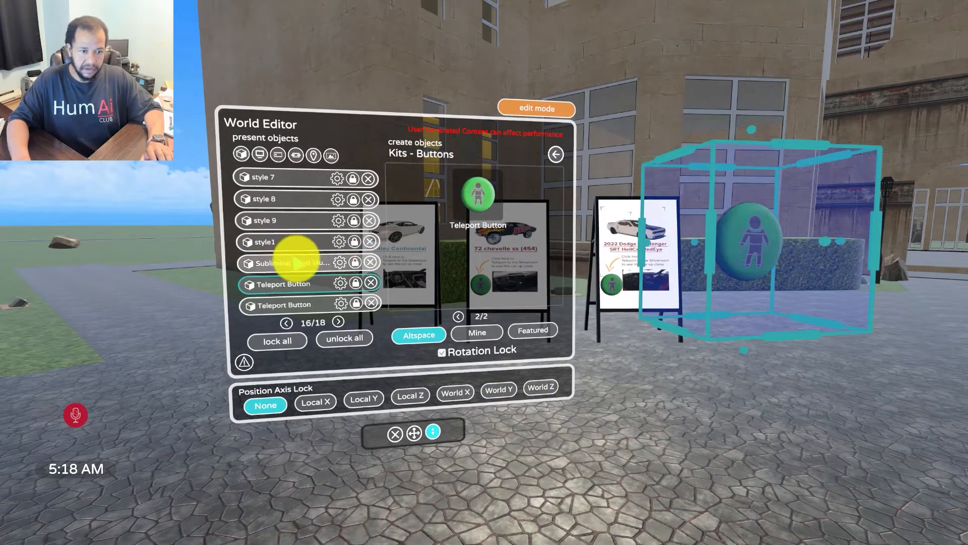
pyautogui.click(339, 283)
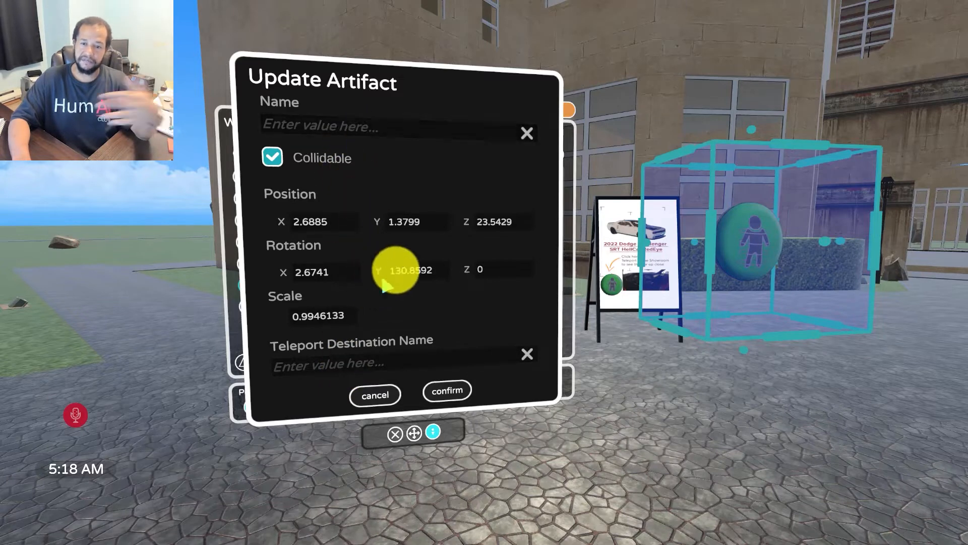
# Step: Place a Check button named 'check test' with dialog text 'This is a check responce'
pyautogui.click(375, 395)
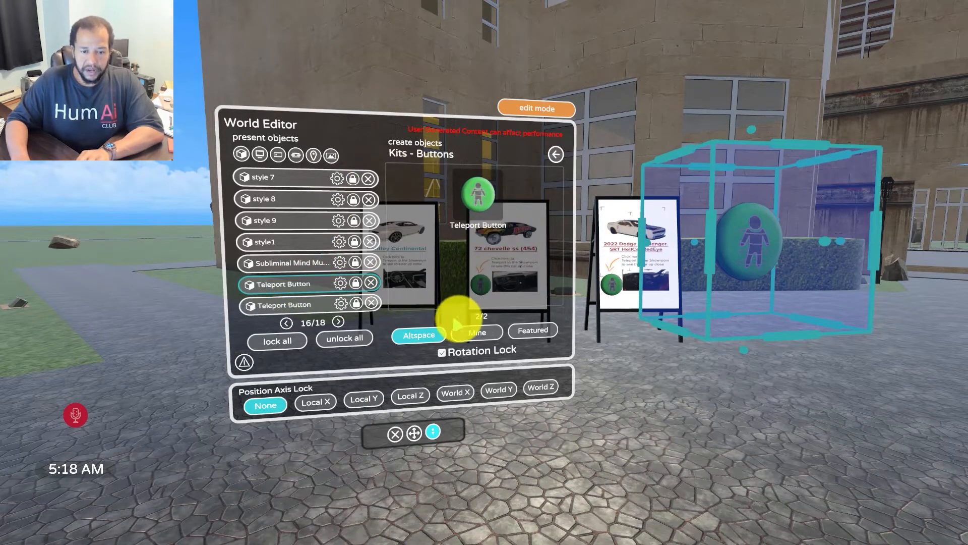
pyautogui.click(287, 315)
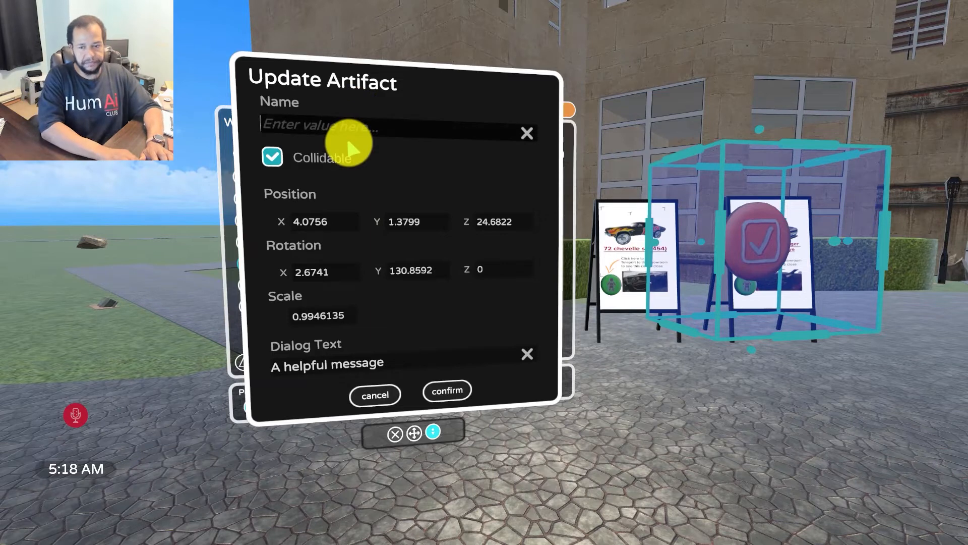
pyautogui.write('check tesst')
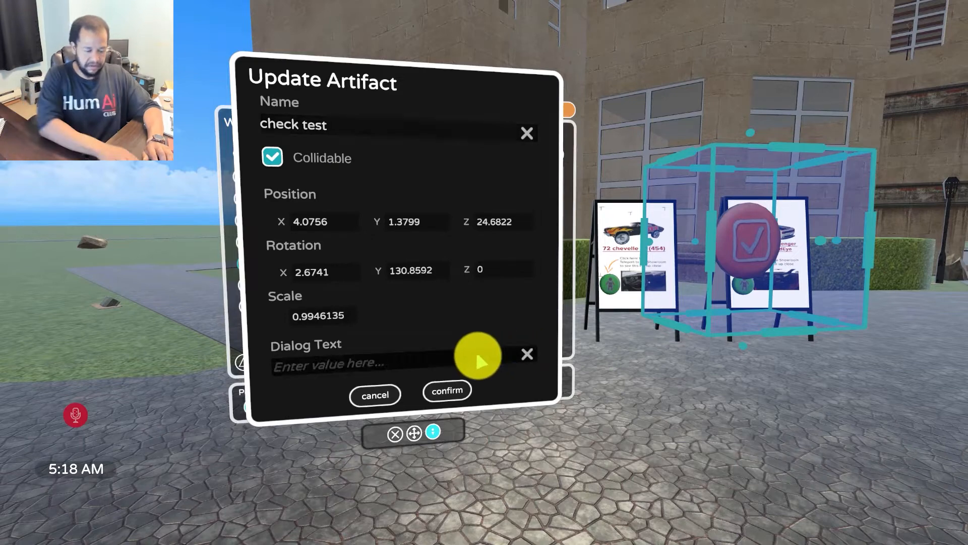
pyautogui.write('This is')
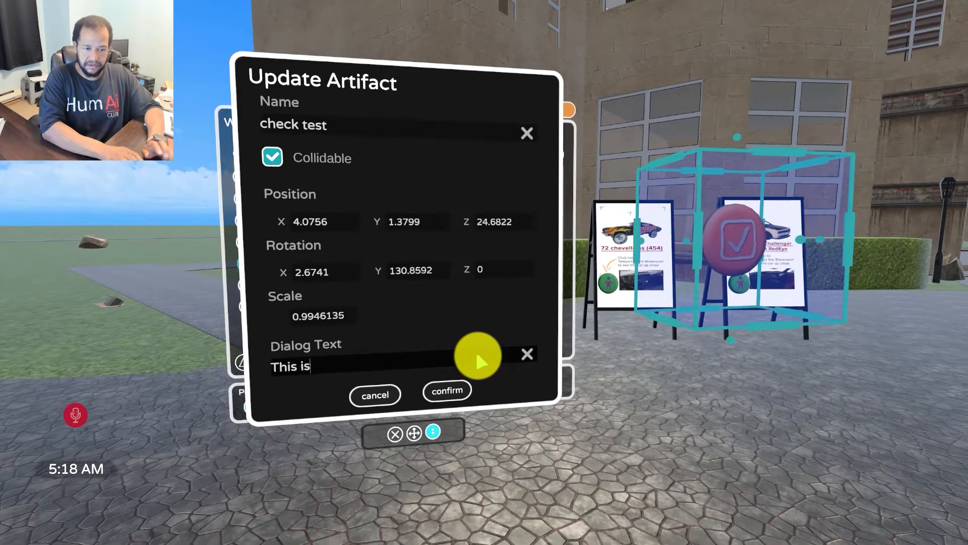
pyautogui.write('a check responce')
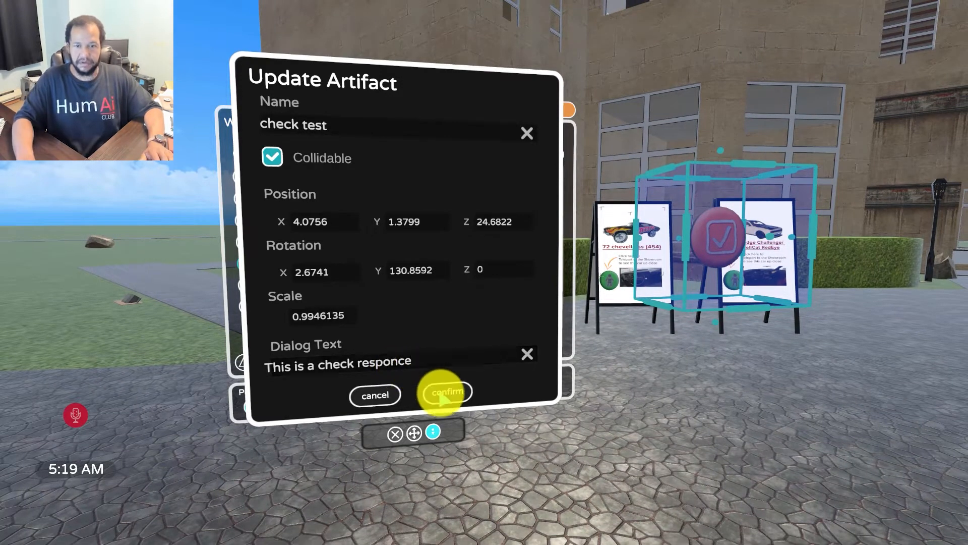
pyautogui.click(445, 394)
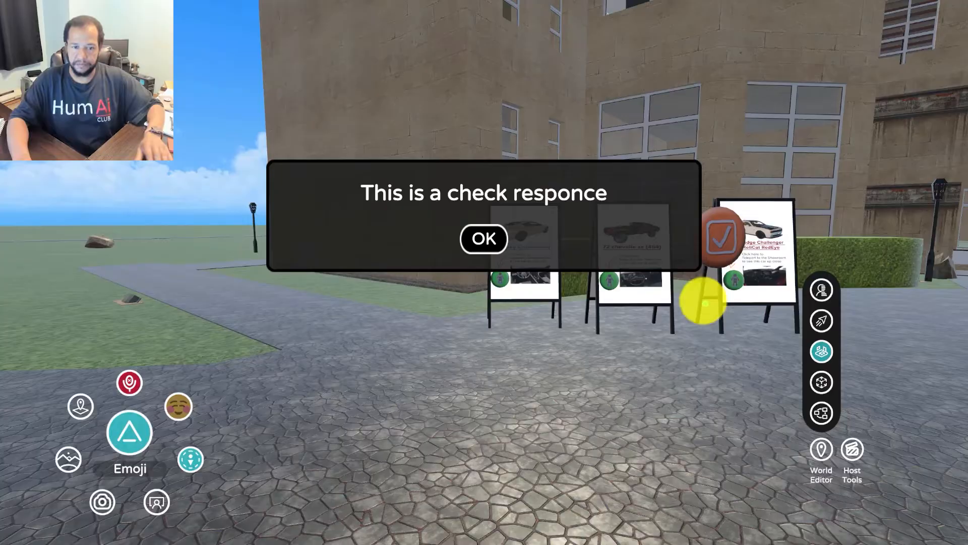
# Step: Dismiss the check message, visit the website-link room, and return to the courtyard
pyautogui.click(483, 239)
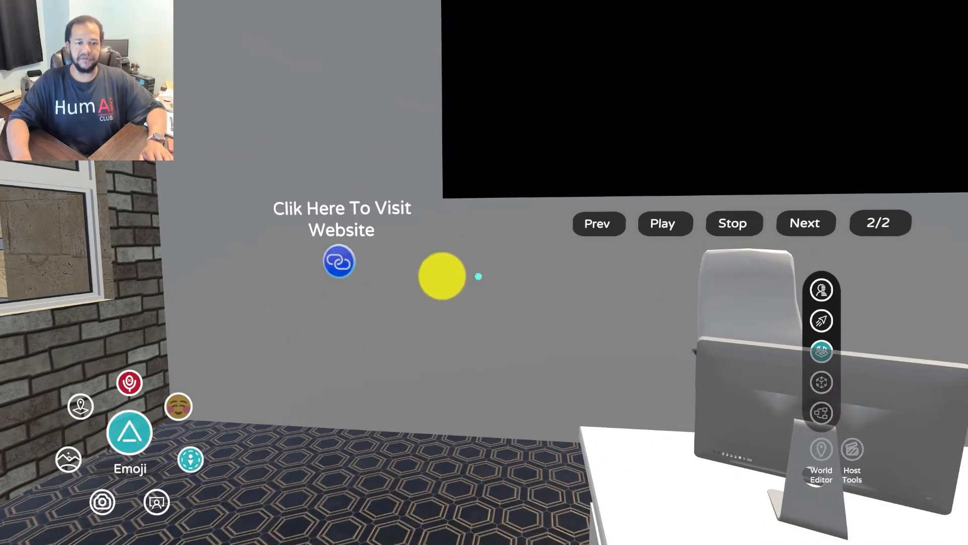
pyautogui.click(338, 261)
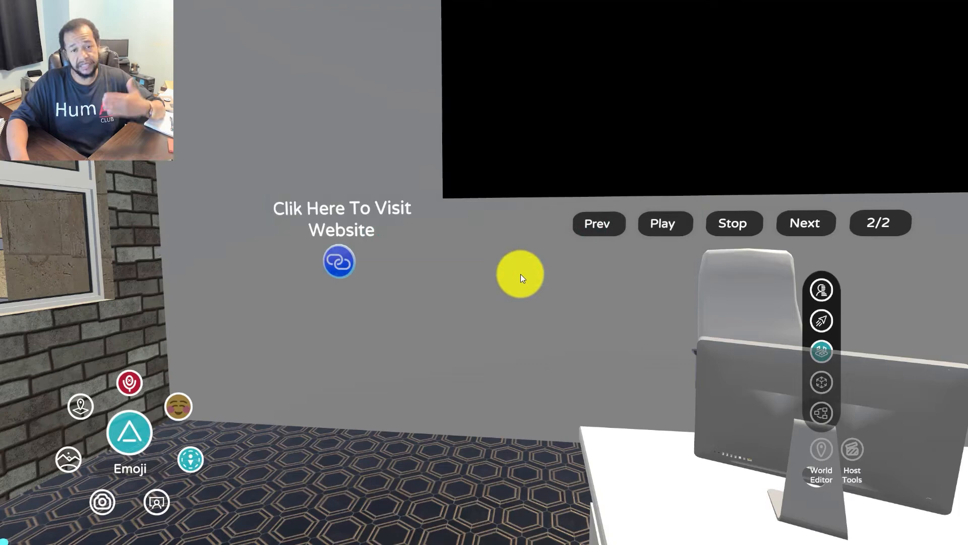
pyautogui.click(338, 260)
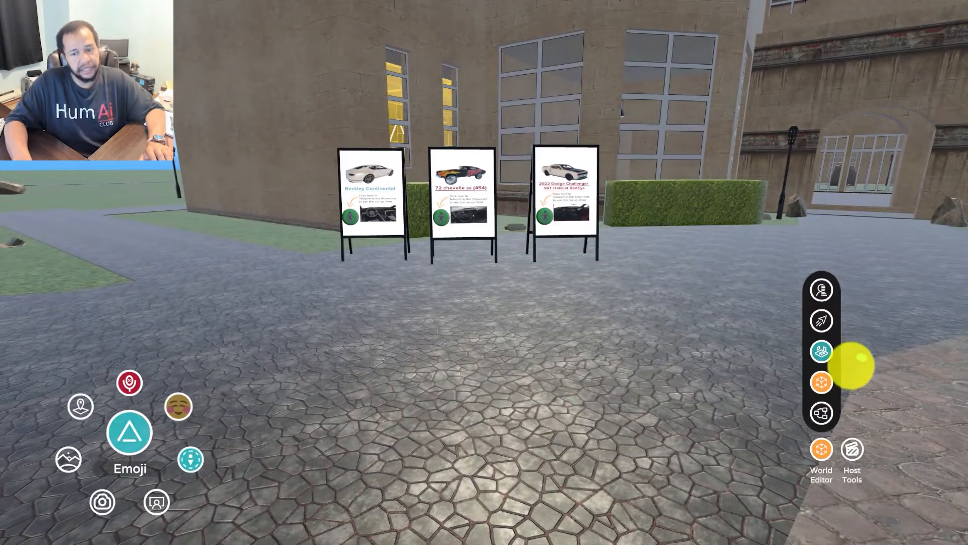
# Step: Make the White Humai shirt kit an object spawner with interactable object scale .1
pyautogui.click(821, 449)
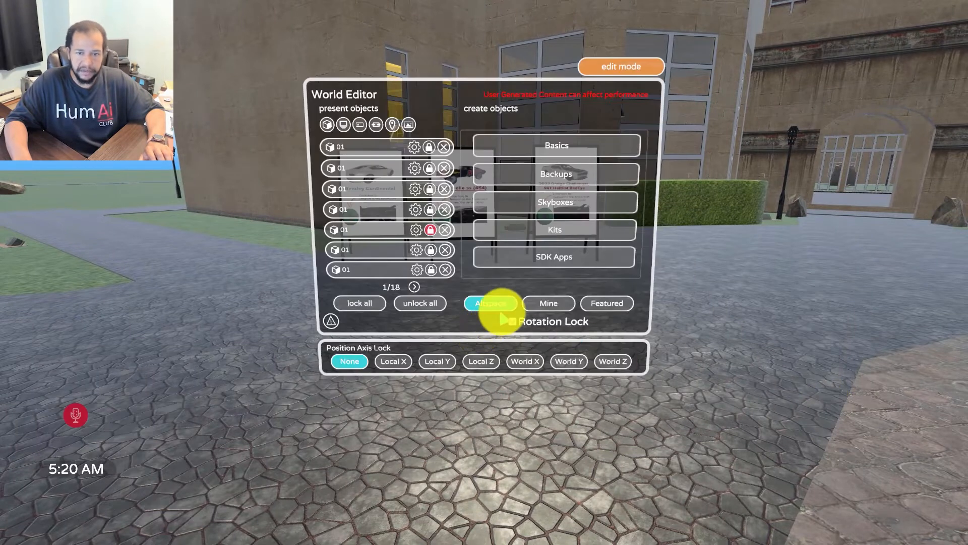
pyautogui.click(547, 302)
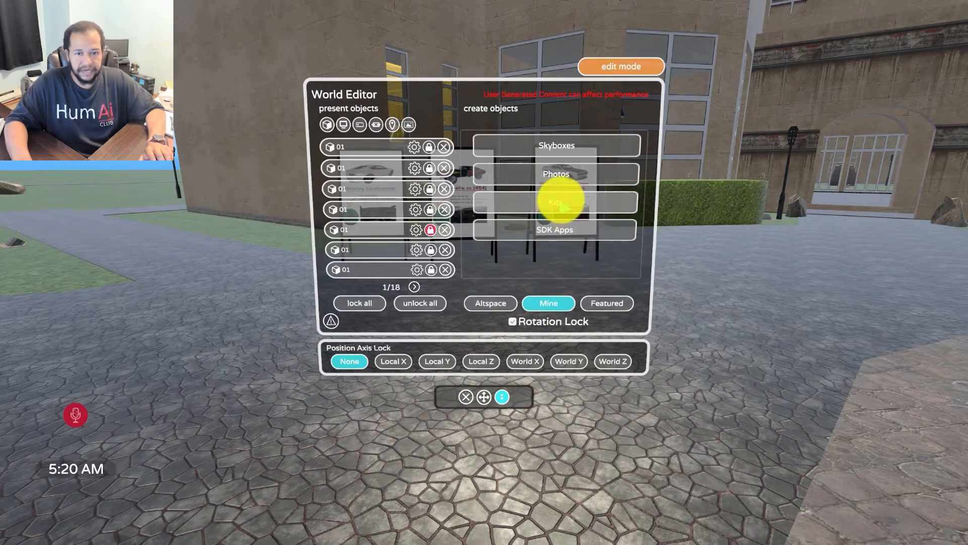
pyautogui.click(555, 201)
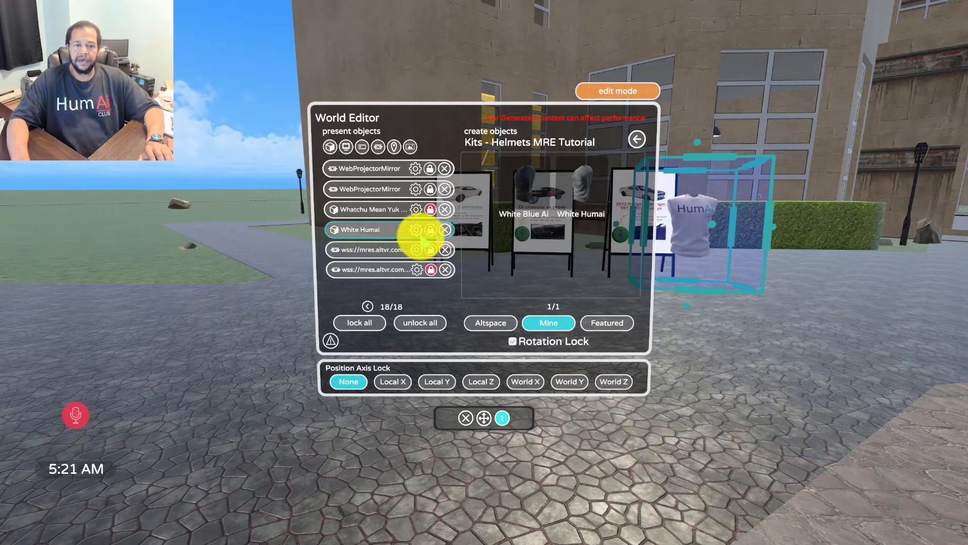
pyautogui.click(416, 228)
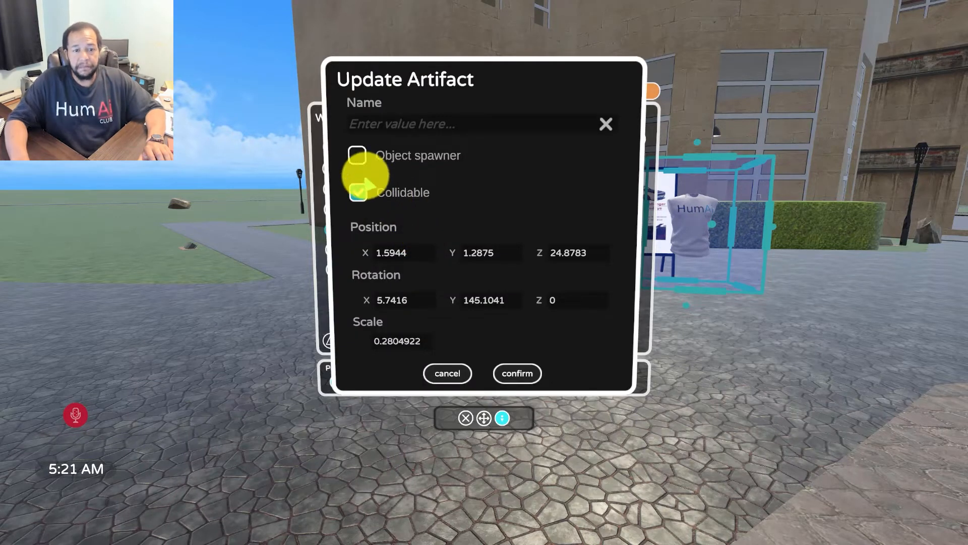
pyautogui.click(358, 192)
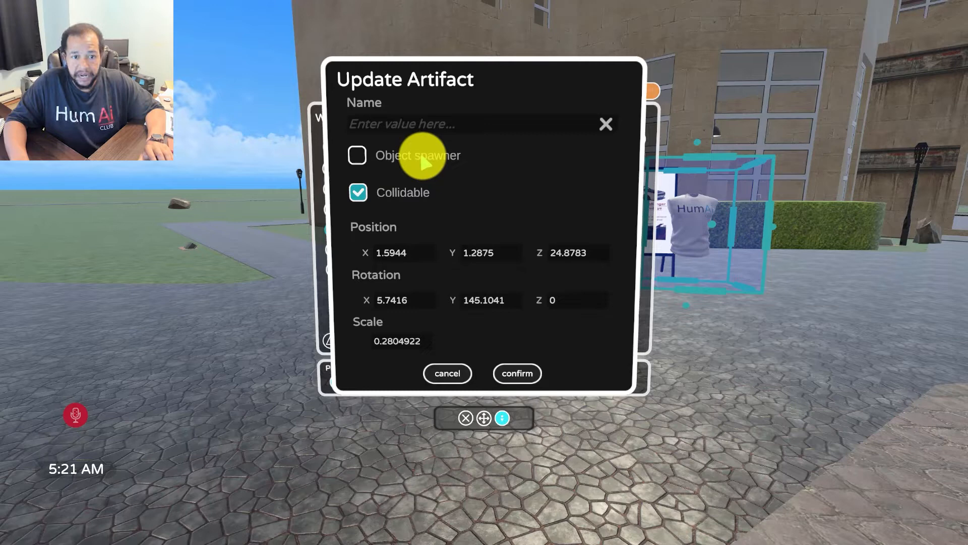
pyautogui.click(357, 155)
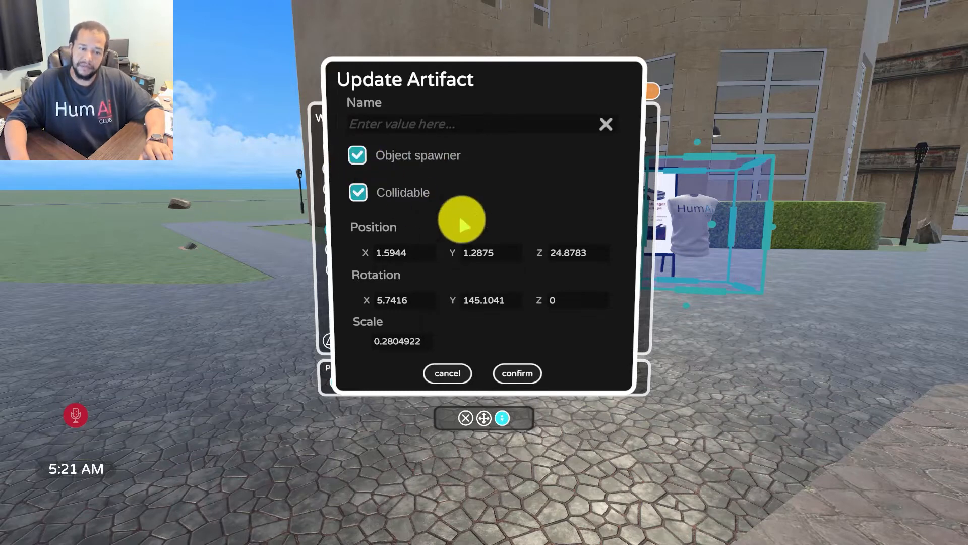
pyautogui.moveTo(377, 346)
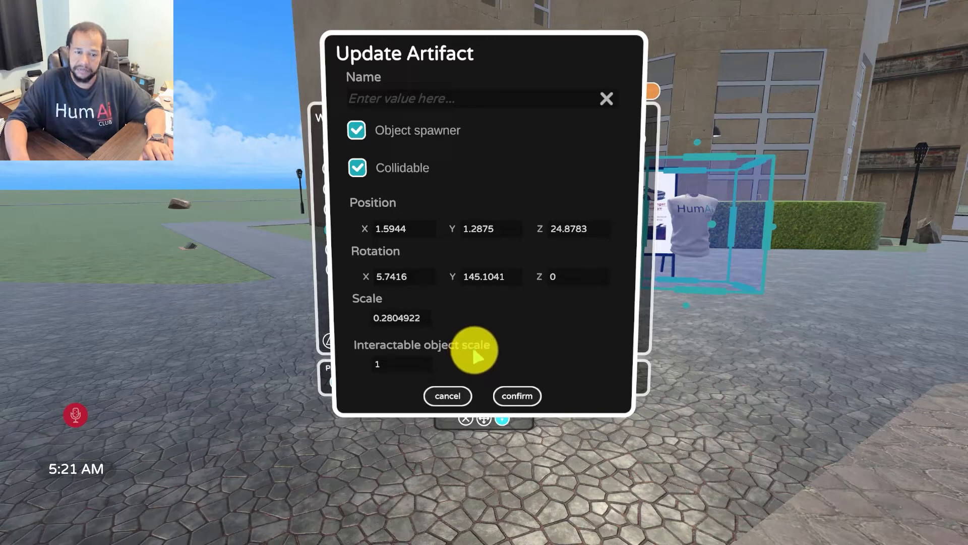
pyautogui.click(399, 364)
pyautogui.write('.1')
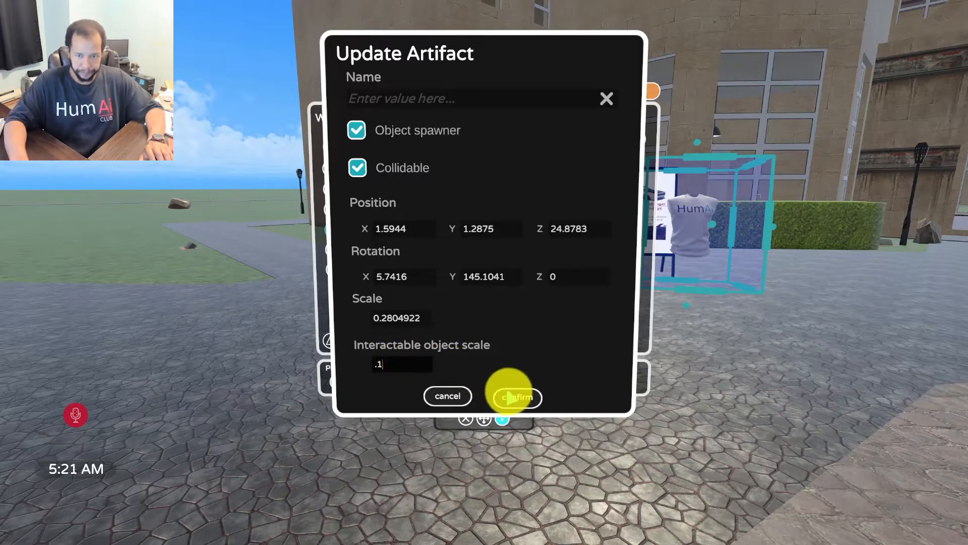
pyautogui.click(516, 396)
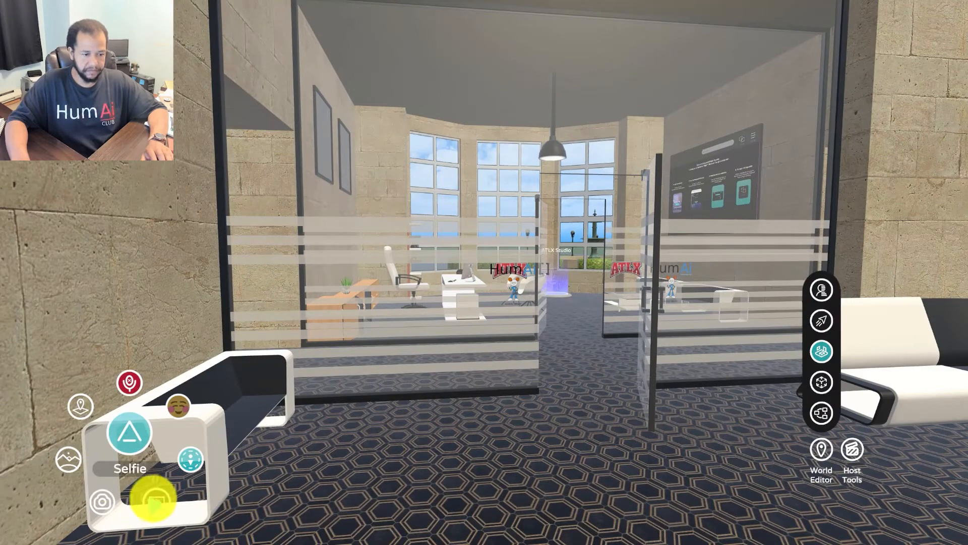
# Step: Walk into the office lounge and bring up the Luminosity MREs group page
pyautogui.click(129, 431)
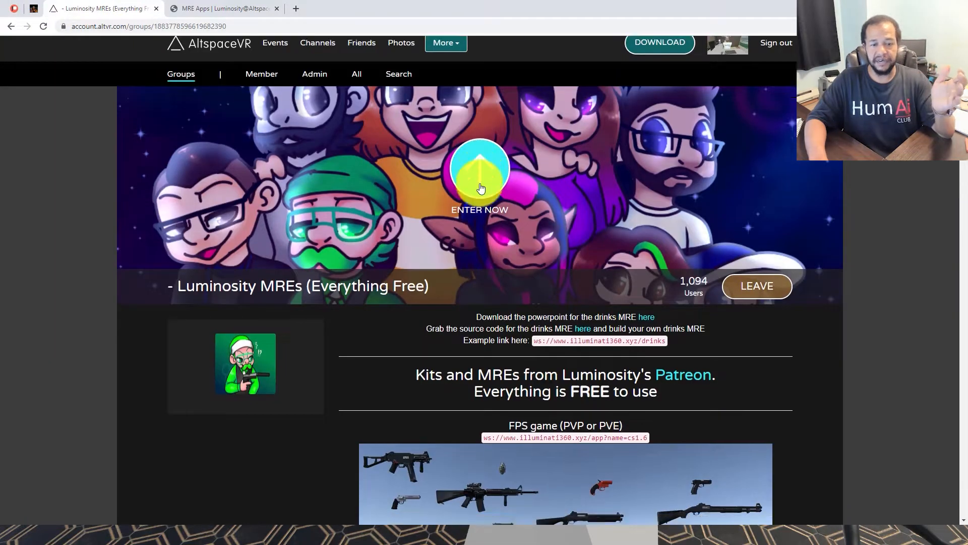
# Step: Scroll the Luminosity MREs page past the Pool Table, television and PipBoy entries
pyautogui.scroll(-3)
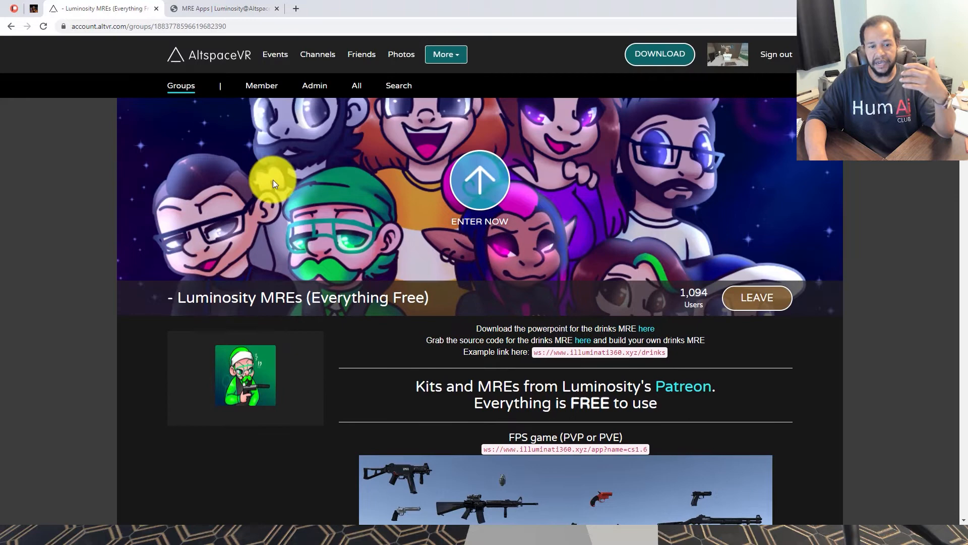
pyautogui.moveTo(291, 256)
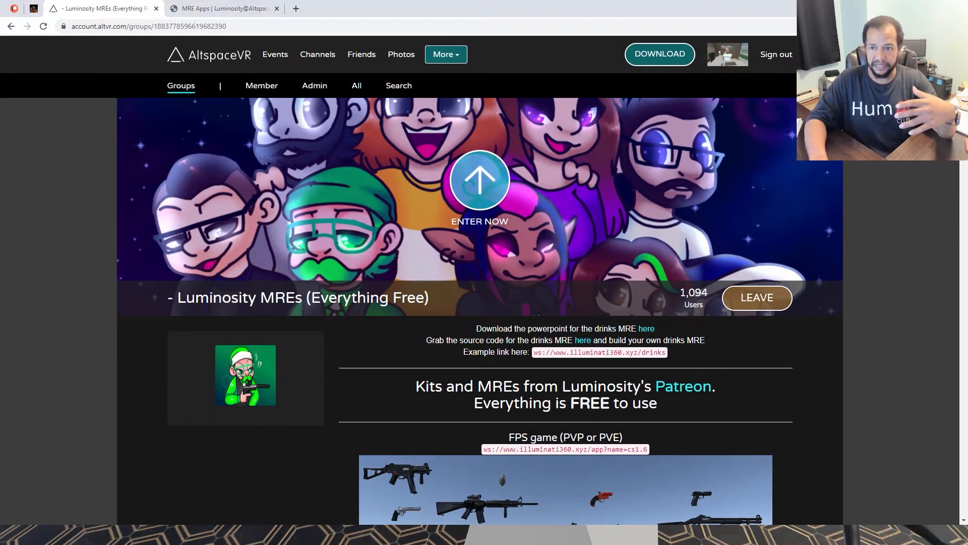
pyautogui.scroll(-3)
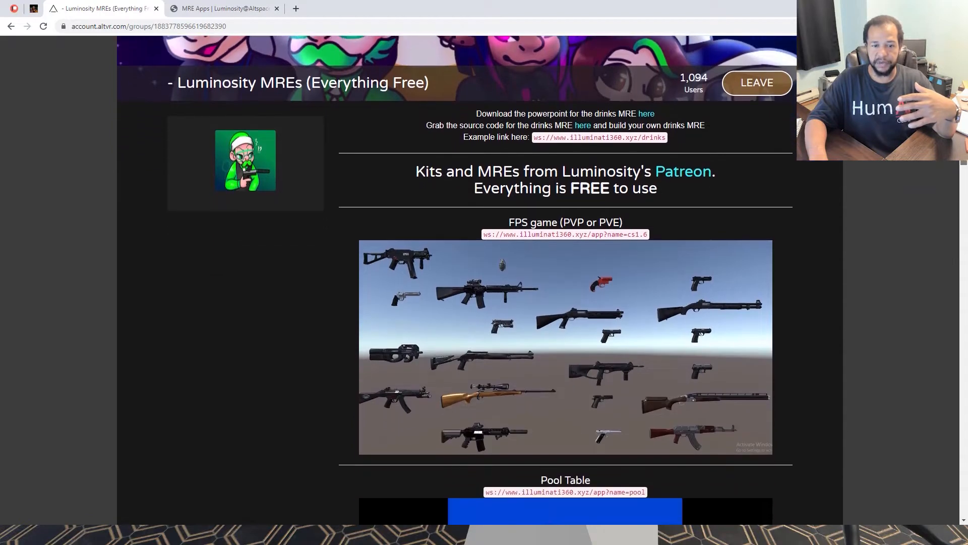
pyautogui.scroll(-3)
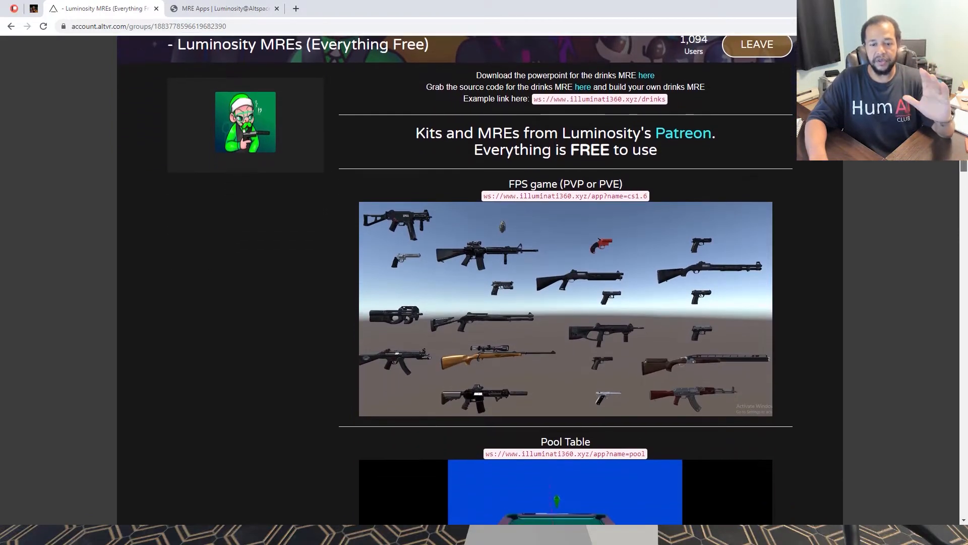
pyautogui.scroll(-3)
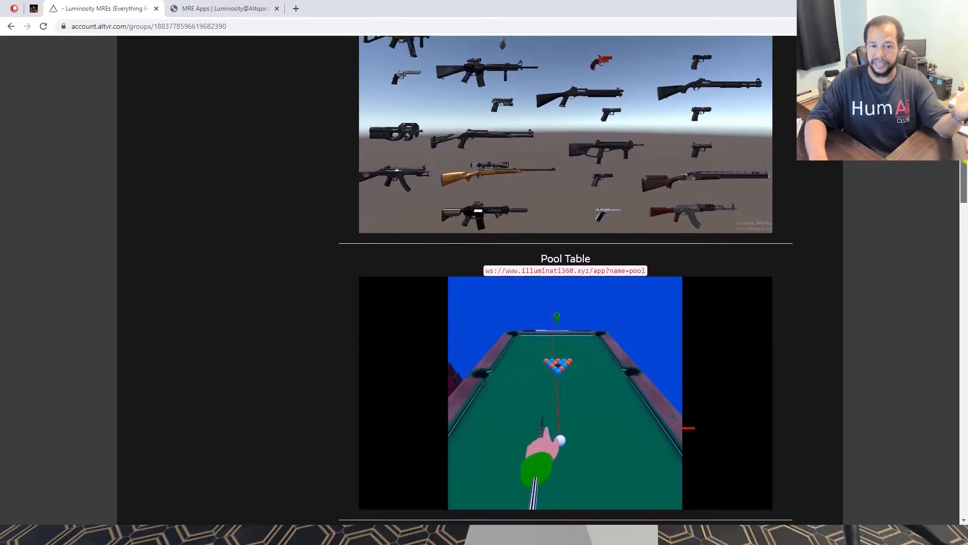
pyautogui.scroll(-3)
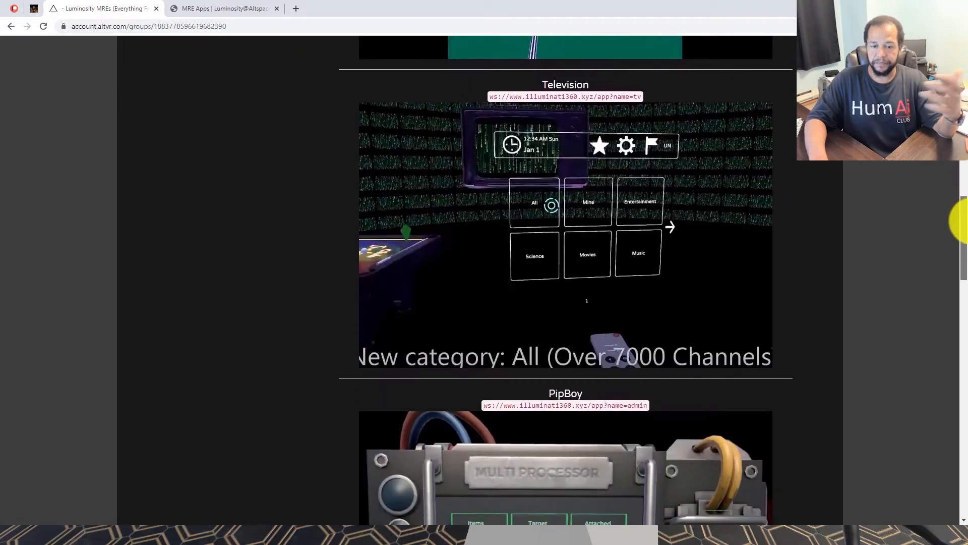
pyautogui.scroll(-3)
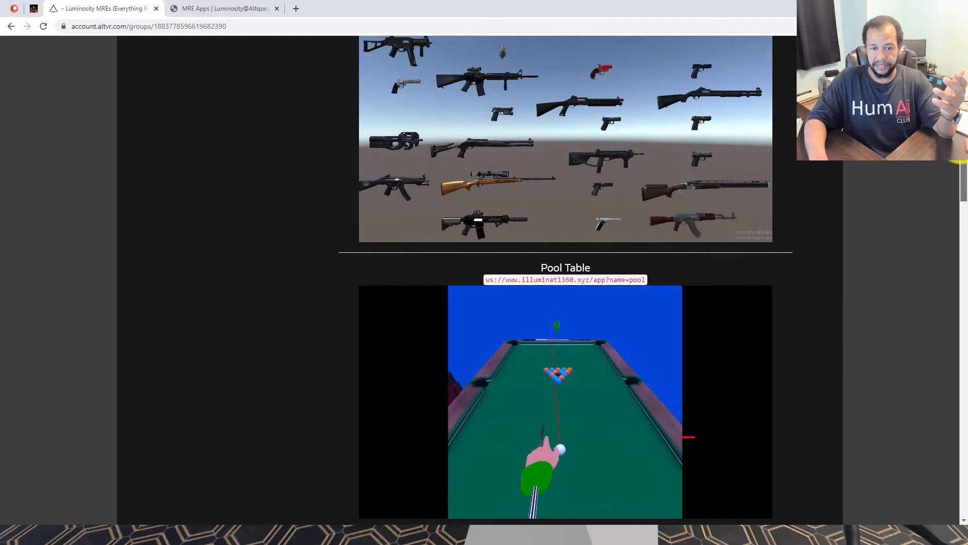
pyautogui.scroll(-3)
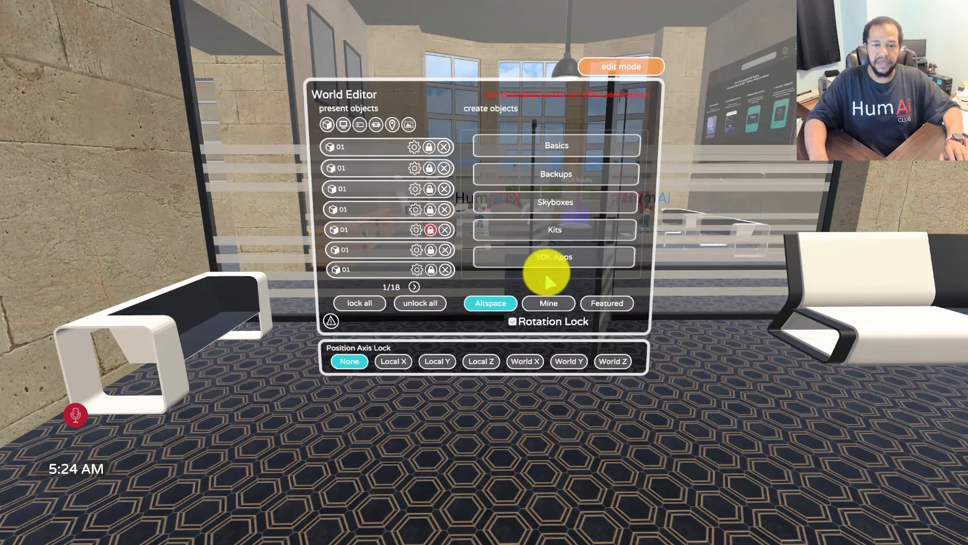
pyautogui.click(555, 145)
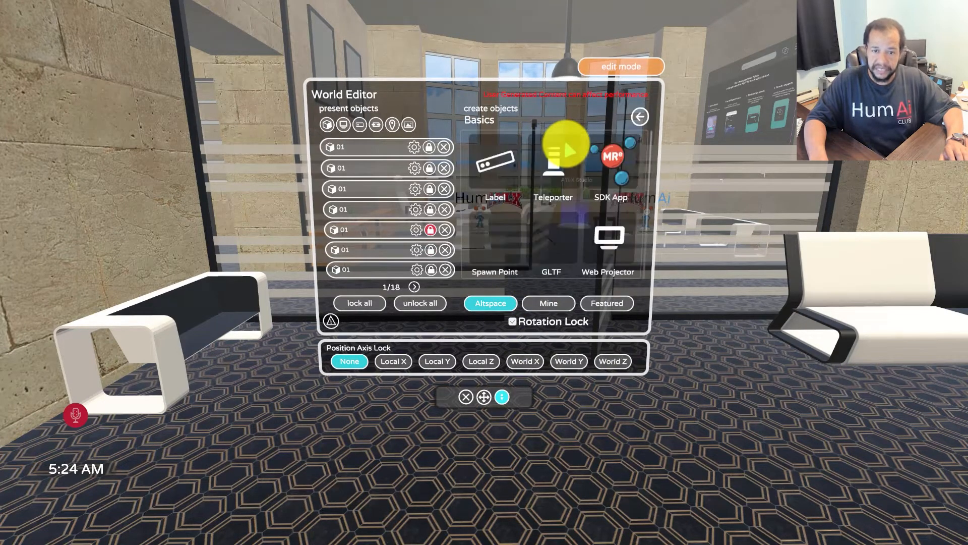
pyautogui.click(610, 173)
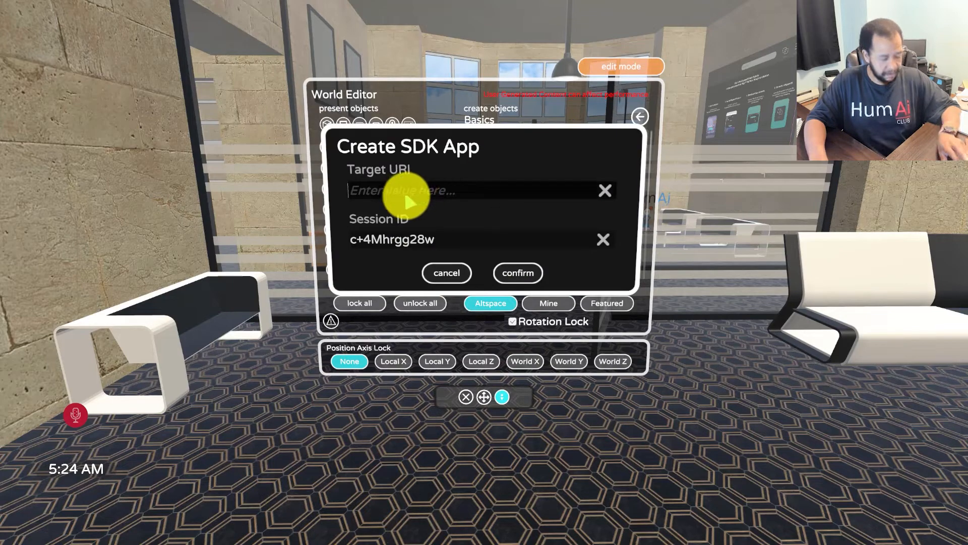
pyautogui.write('ws://www.illuminati360.xyz/app?name=pool')
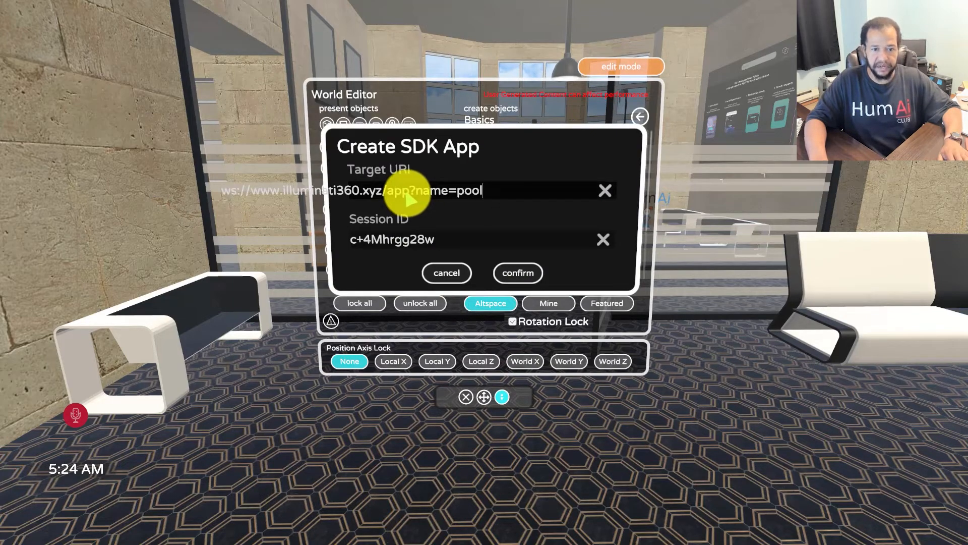
pyautogui.click(517, 272)
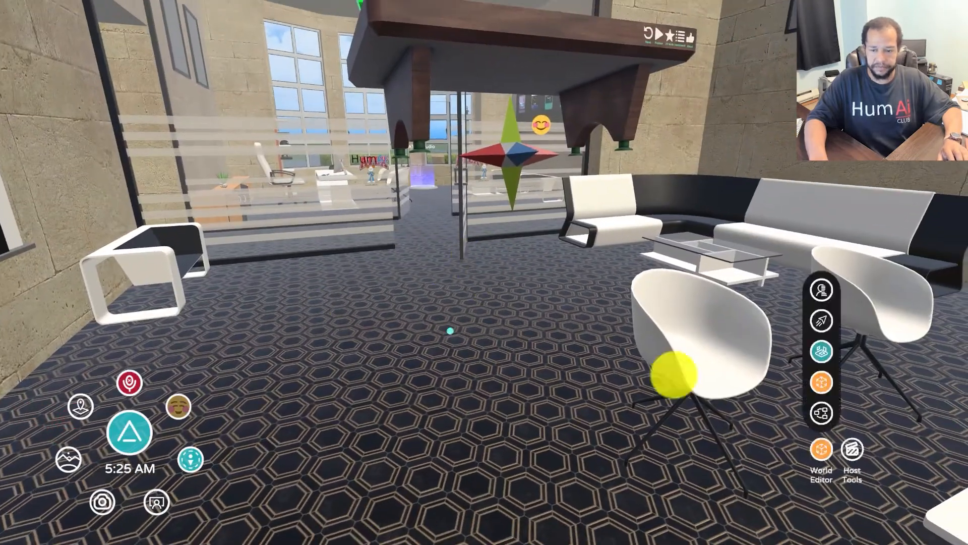
# Step: Lock object movement to the Local Y axis in the World Editor
pyautogui.click(821, 448)
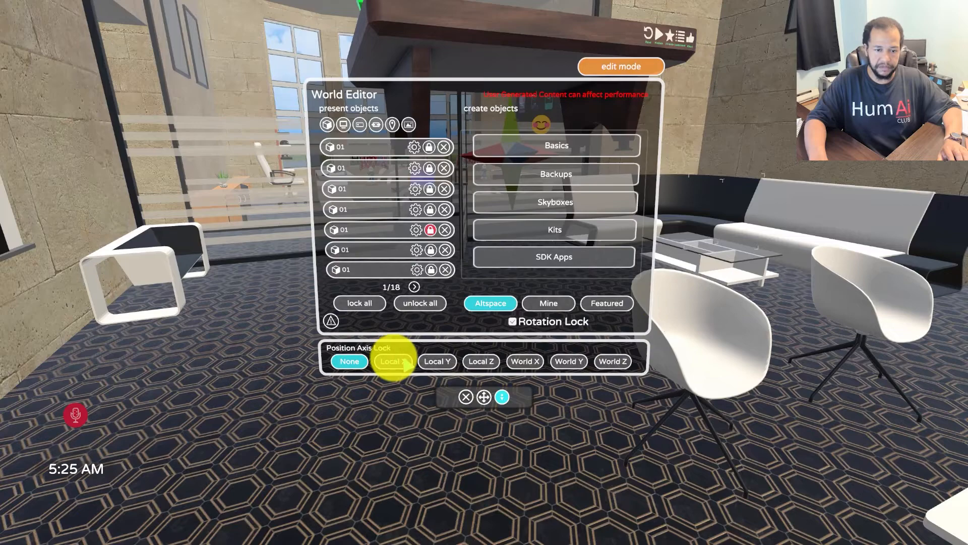
pyautogui.click(436, 361)
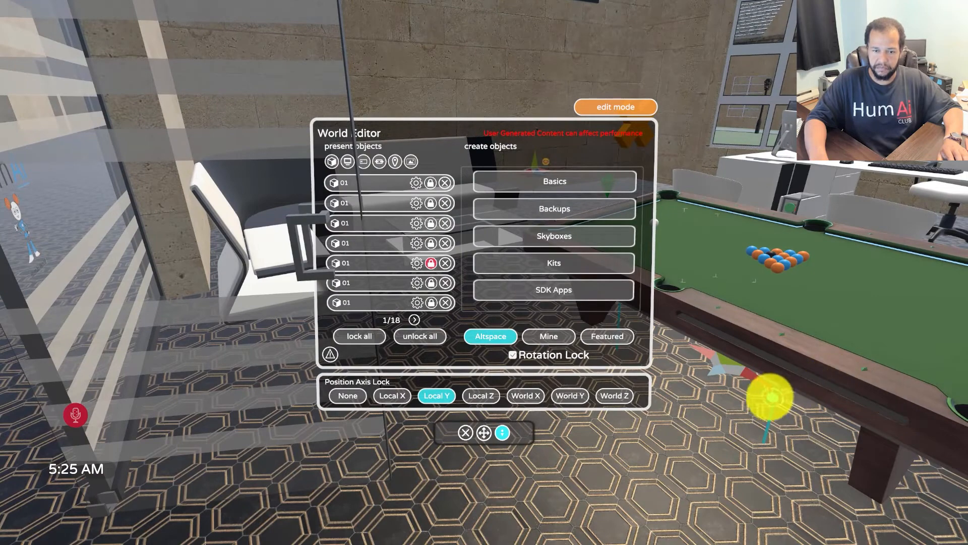
# Step: Zero the pool table SDK app's rotation from its settings on page 18, and confirm
pyautogui.click(414, 319)
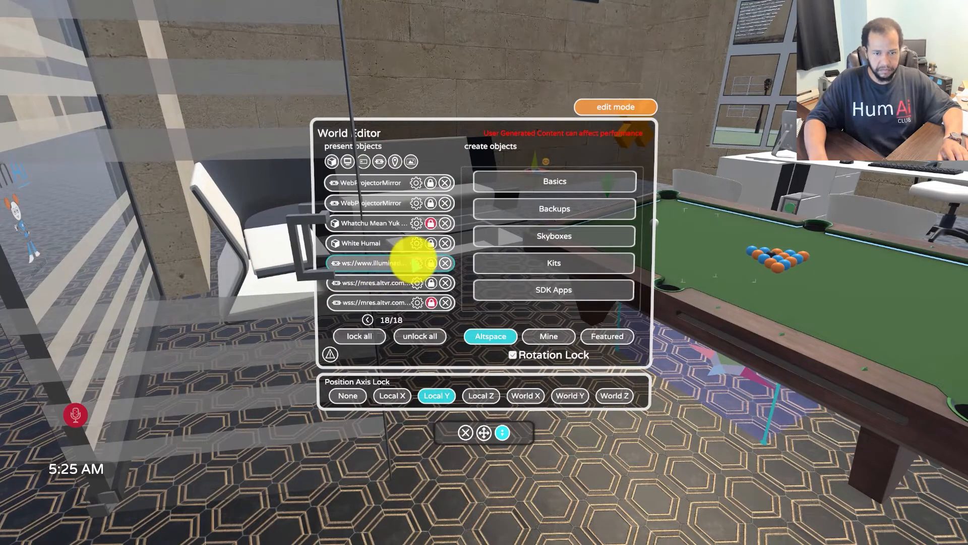
pyautogui.click(417, 262)
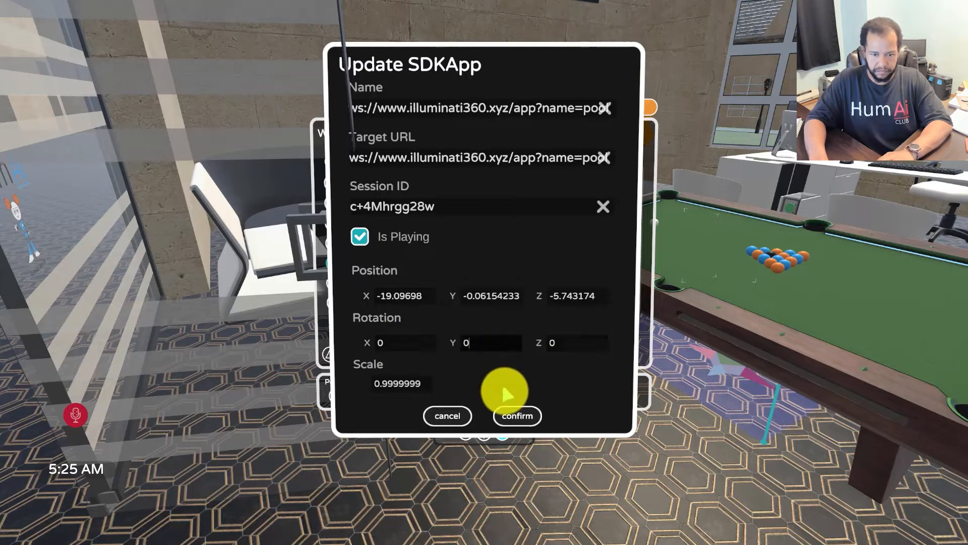
pyautogui.click(516, 415)
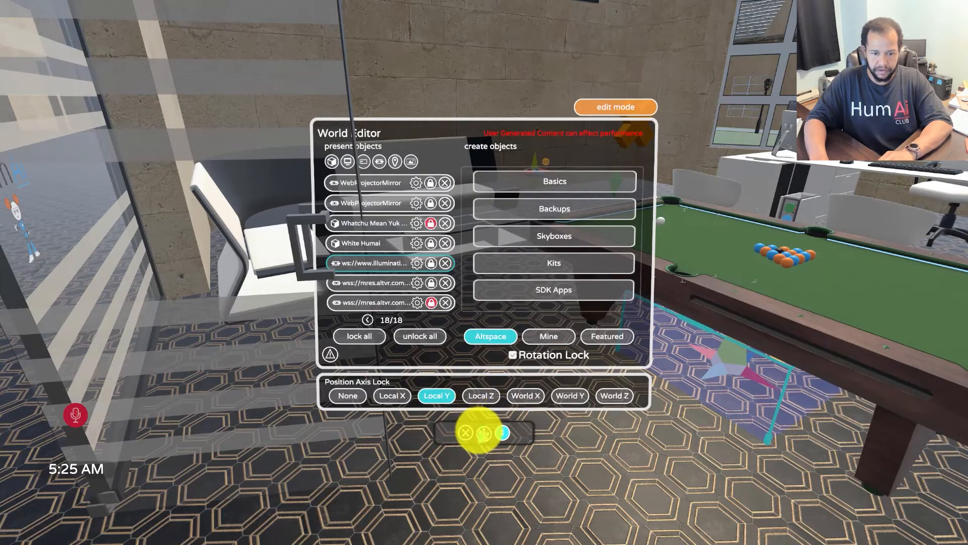